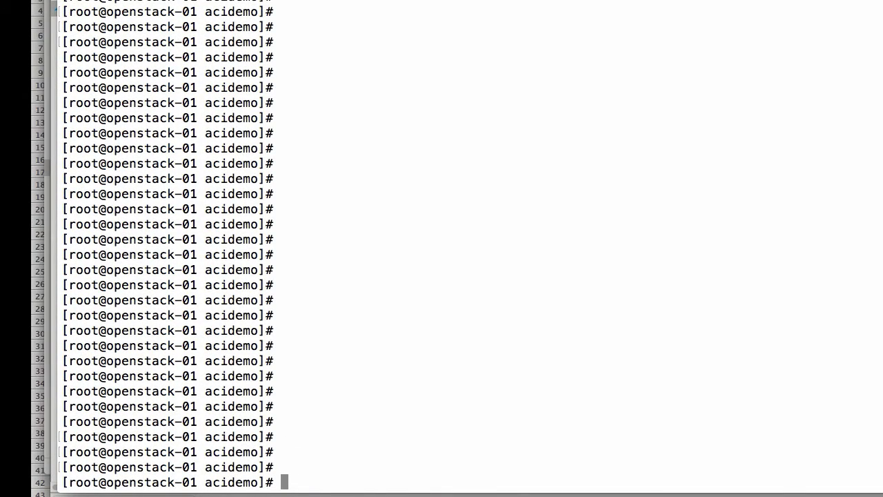
Run 'docker info' to show the cluster's node status.
text(docker info)
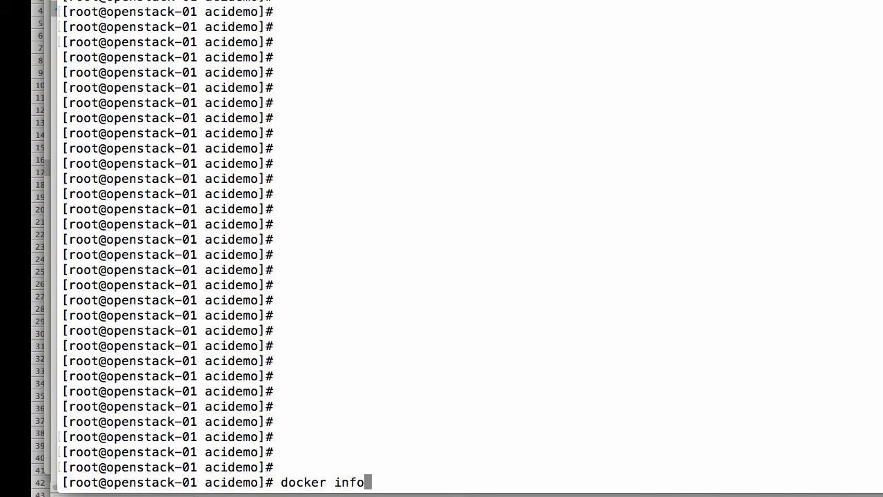
key(Return)
text(docker ps)
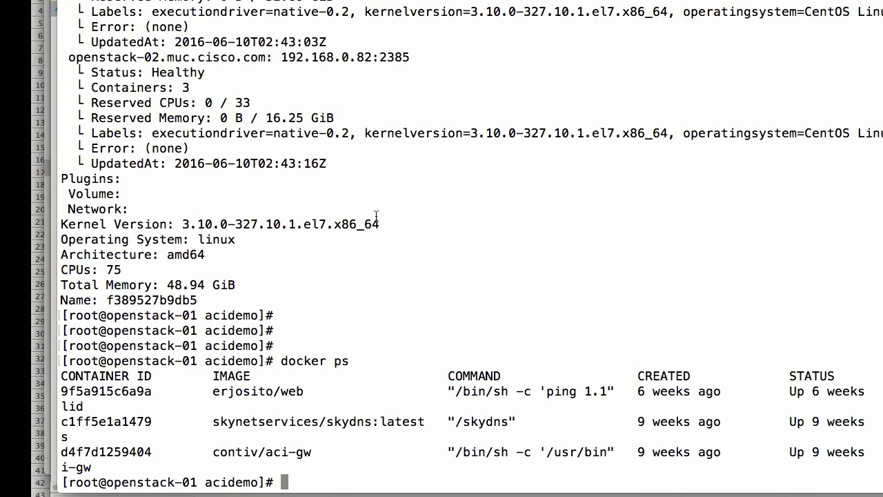
mouse_move(395, 240)
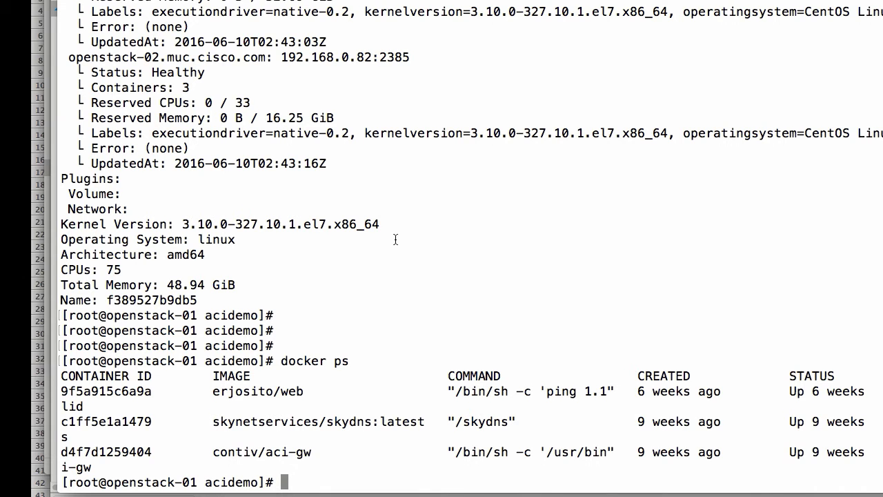
List the demo folder with 'ls', revealing the single docker-compose.yml file.
scroll(down, 3)
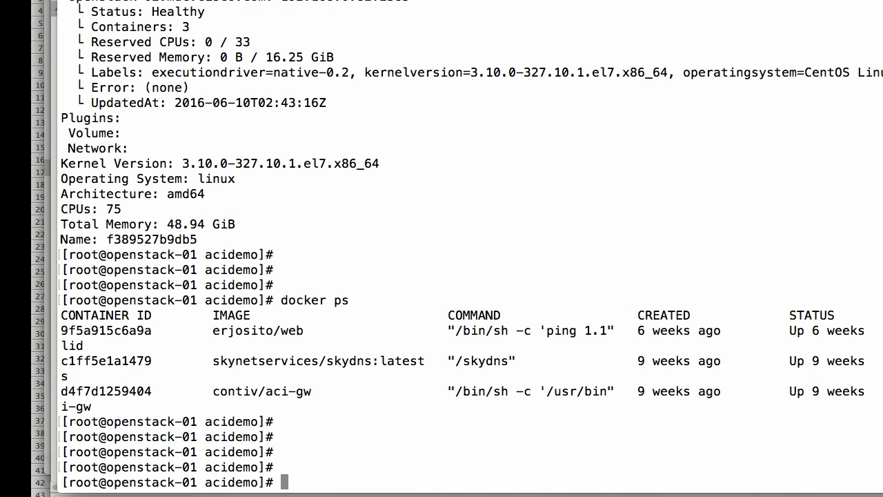
text(ls)
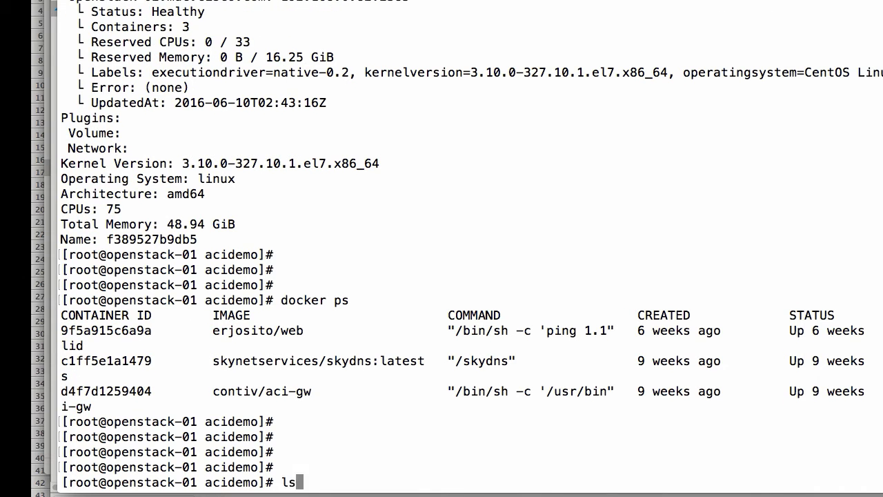
key(Return)
text(more docker-compose.yml)
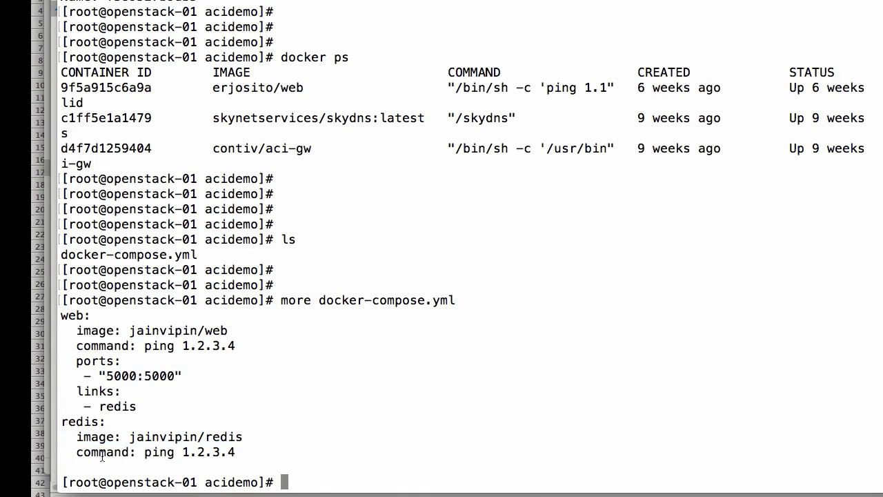
mouse_move(309, 359)
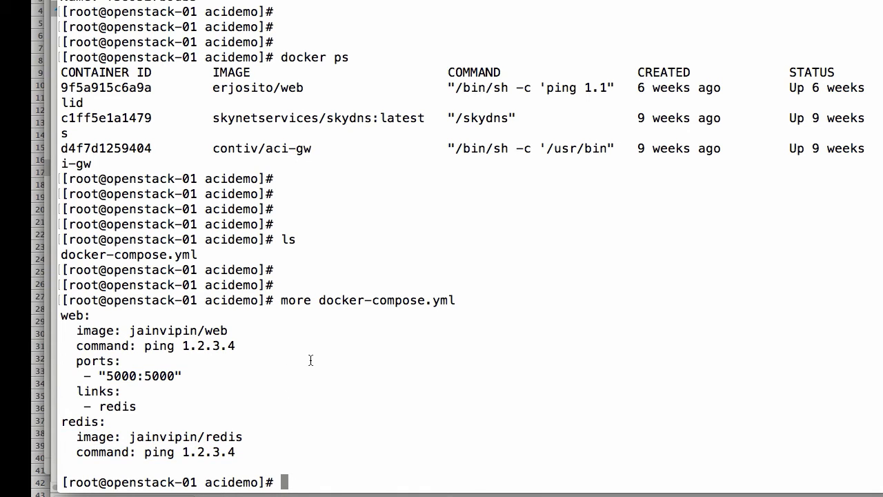
scroll(up, 3)
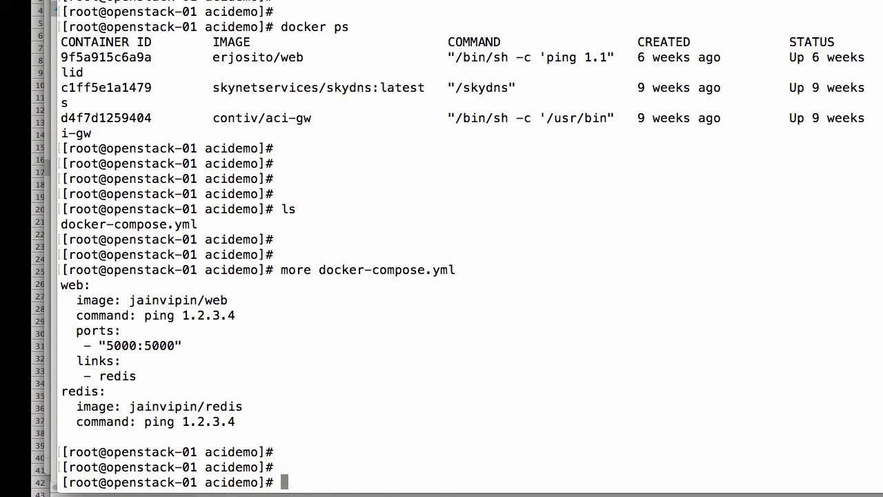
Enter 'contiv-compose -p test1 up -d' to start the web and redis services as test1.
text(contiv-co)
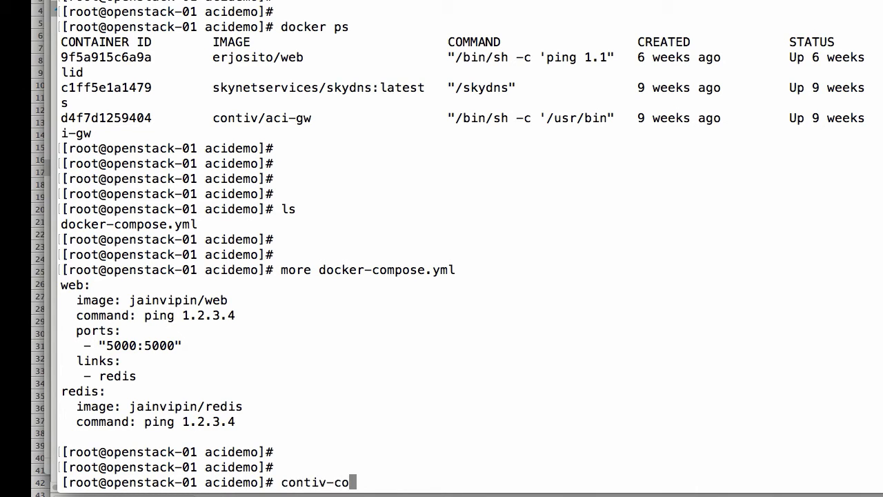
text(mpose te)
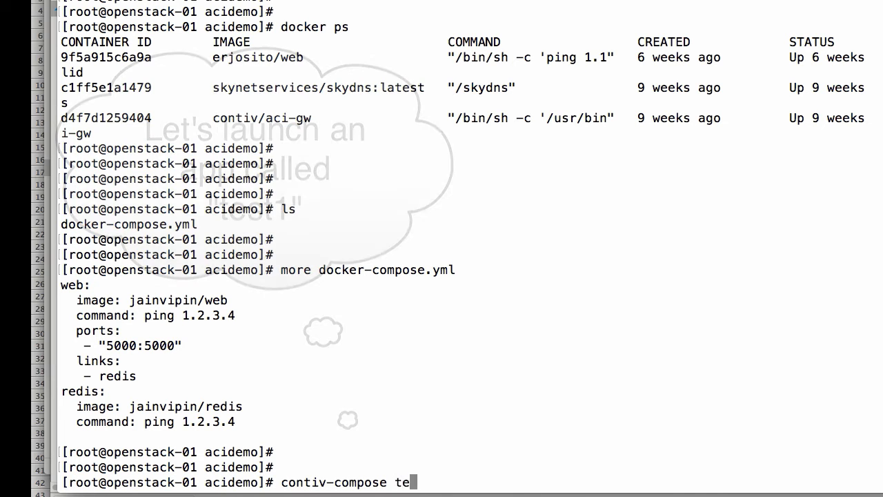
text(-p test 1)
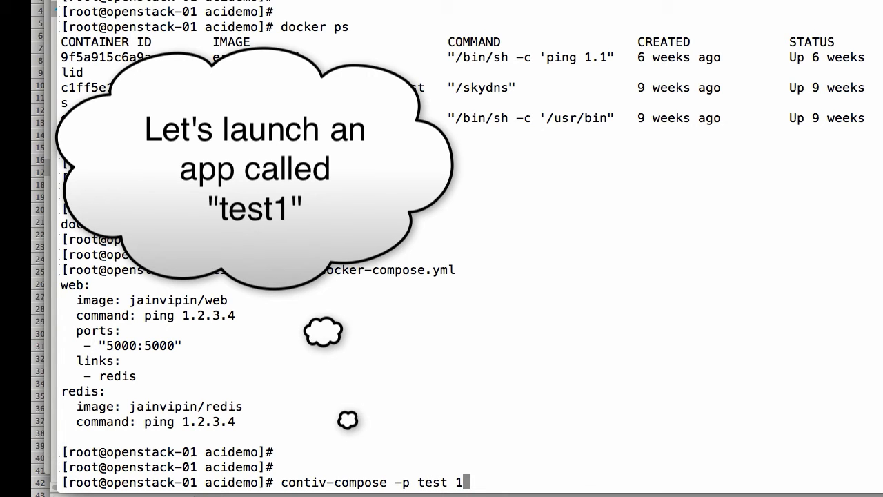
text(up)
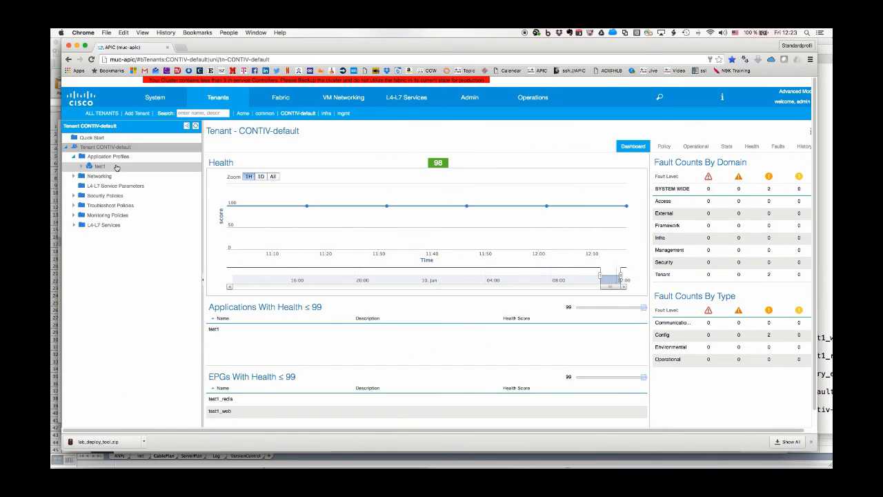
Open Application Profiles > test1 and inspect the contract leading to test1_web.
click(108, 156)
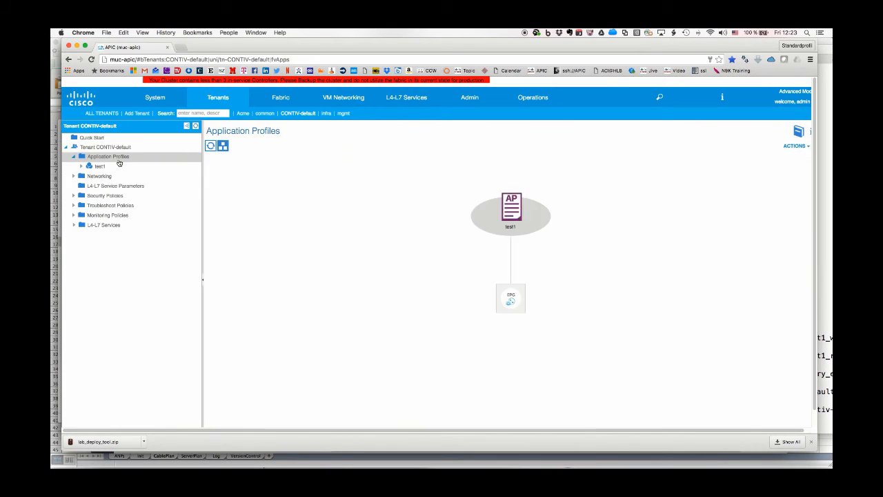
click(80, 165)
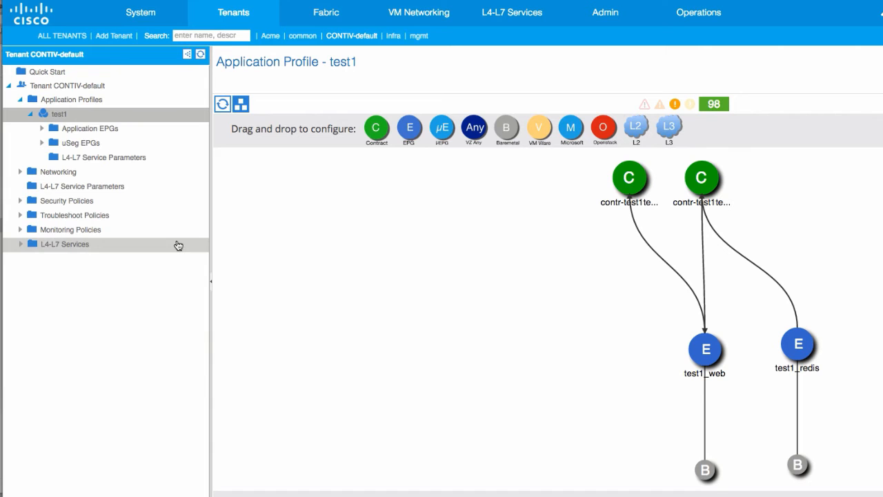
mouse_move(637, 191)
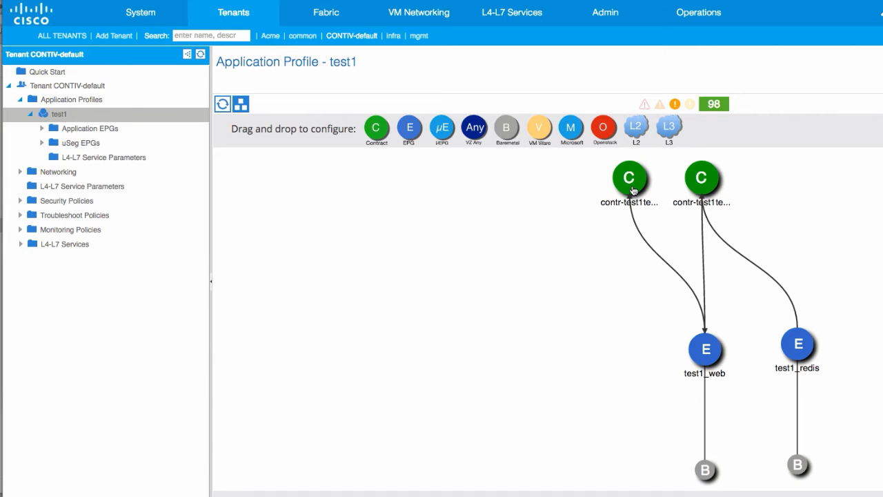
click(700, 178)
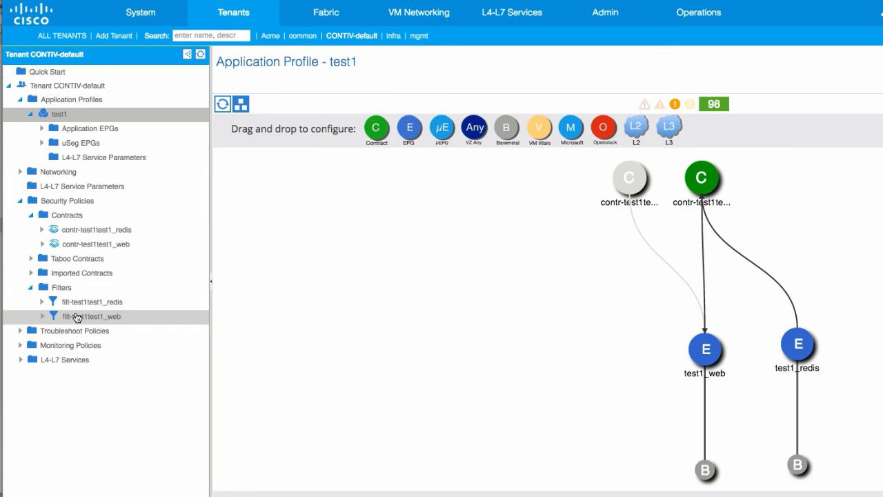
View the filt-test1test1_web filter under Security Policies, then return to Terminal.
click(93, 316)
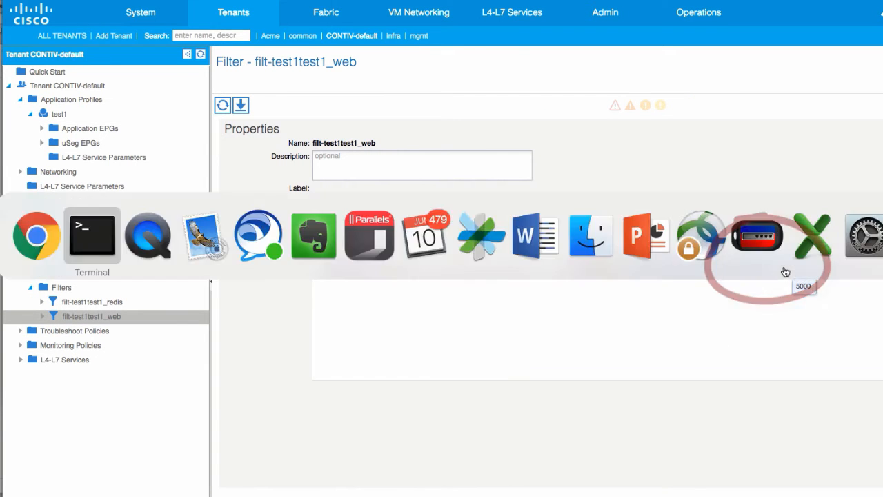
click(91, 235)
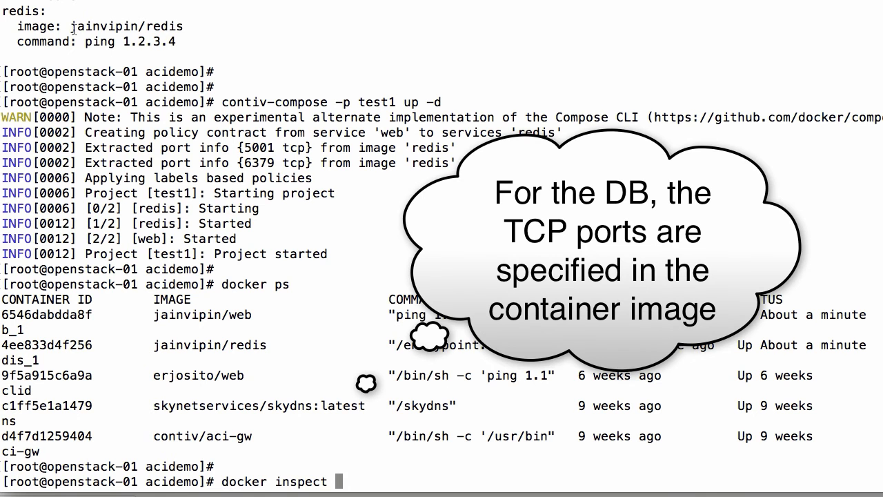
Run 'docker inspect jainvipin/redis | grep tcp' to show the image's exposed TCP ports.
double_click(124, 26)
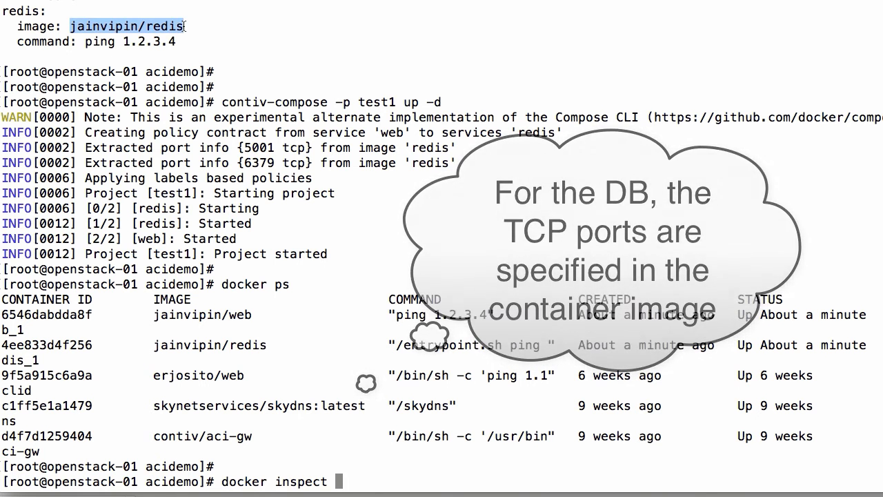
text(jainvipin/redis | g)
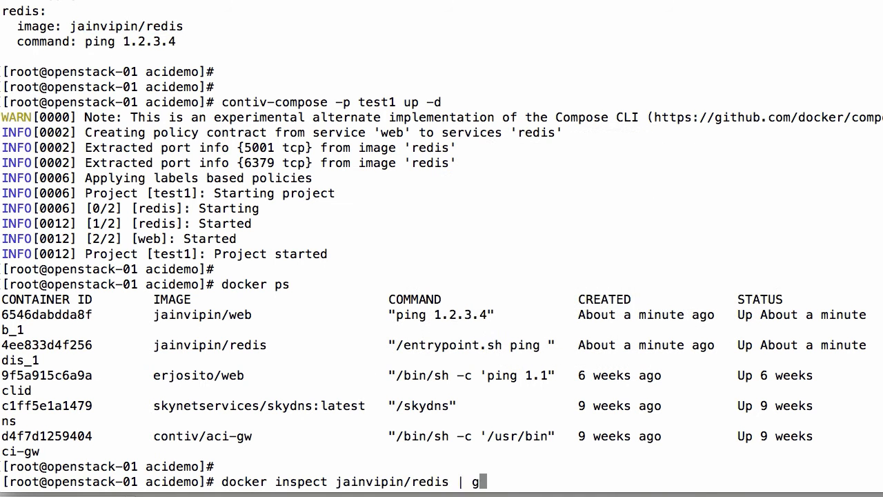
key(Return)
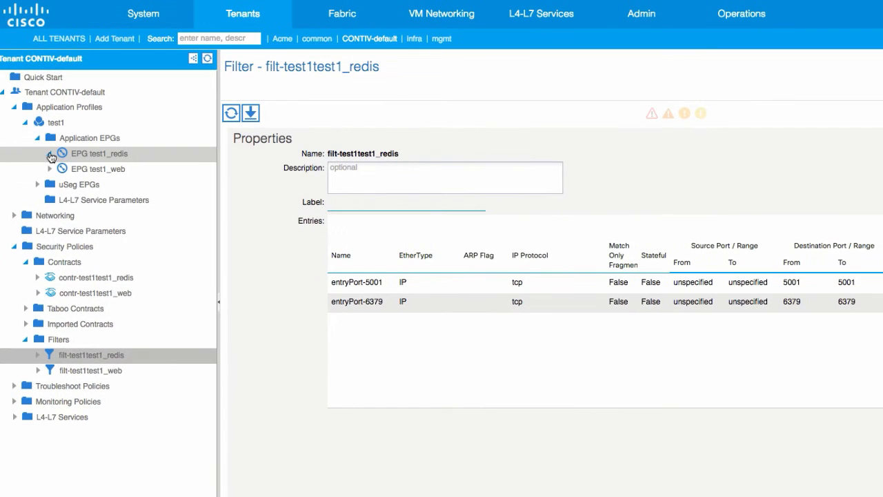
mouse_move(184, 161)
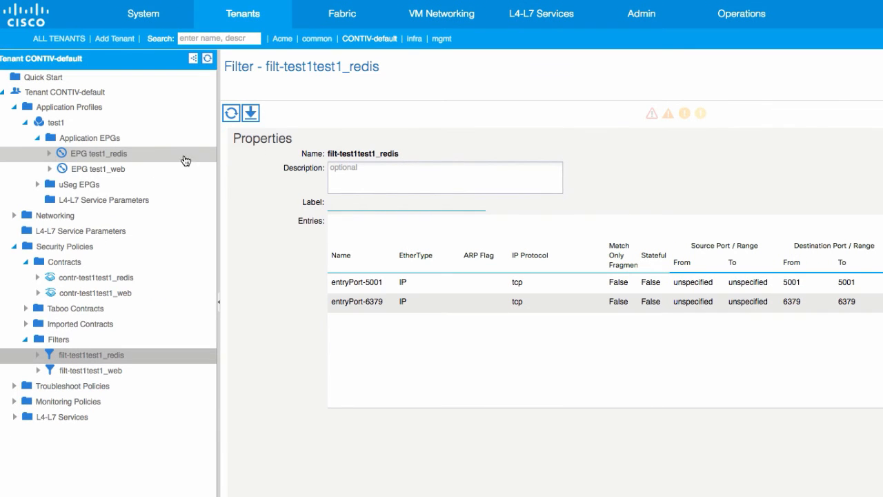
mouse_move(819, 130)
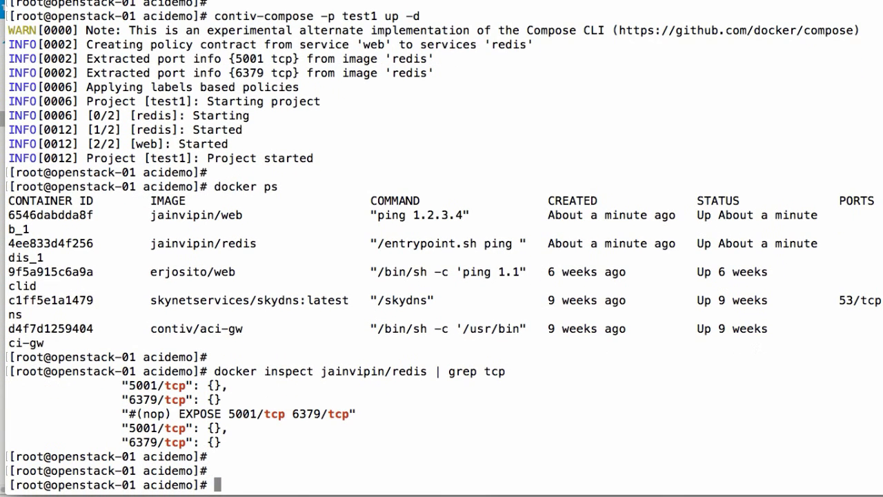
Run 'contiv-compose -p test1 scale web=3' to grow the web service to three containers.
text(do)
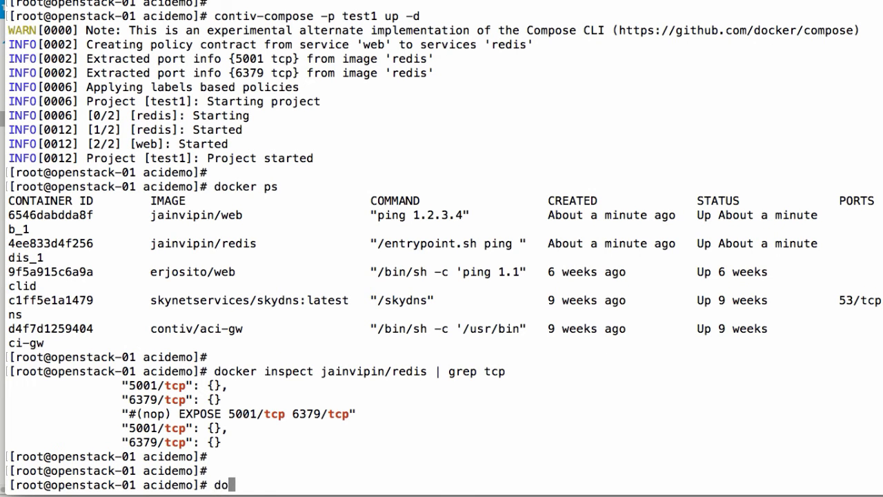
key(BackSpace)
text(contiv-compose)
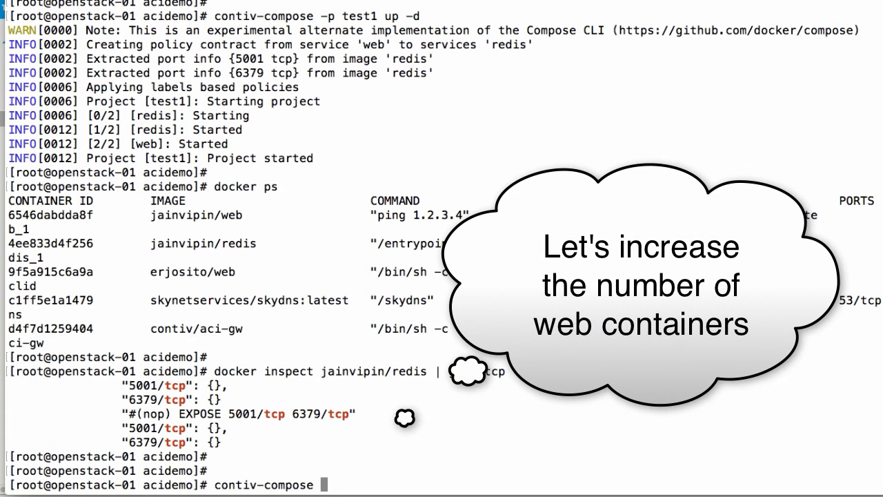
text(-p test1)
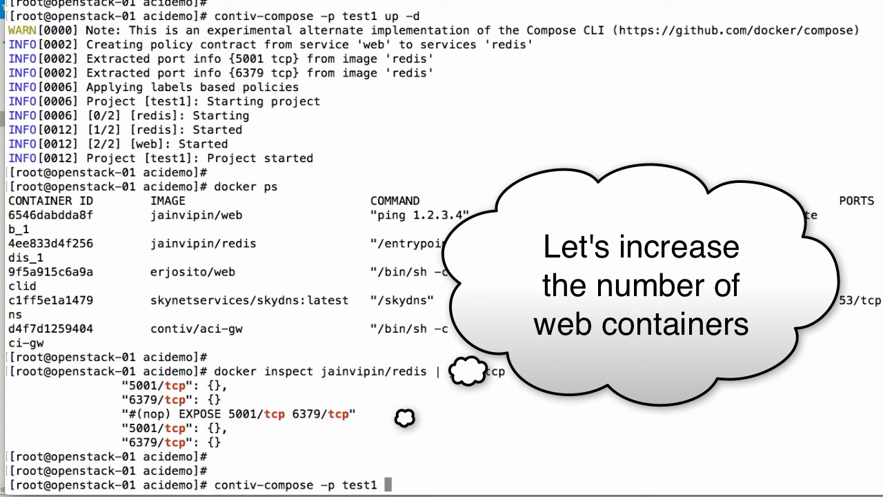
text(scale web=)
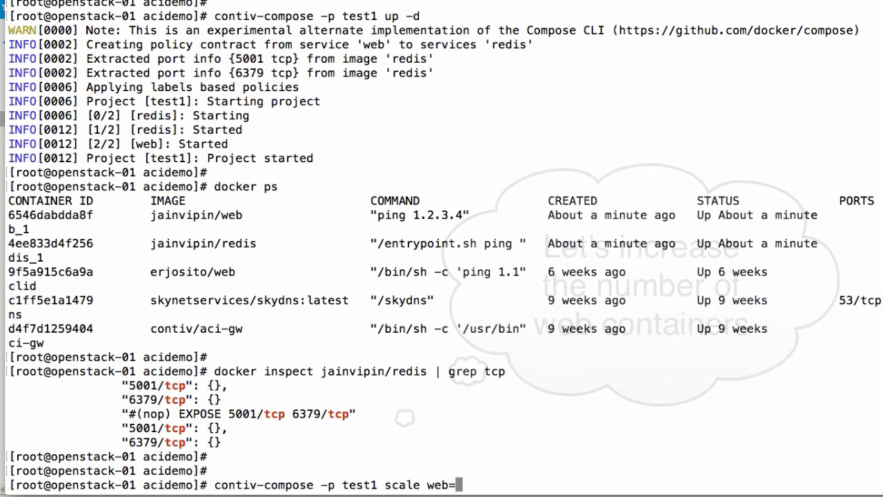
text(3)
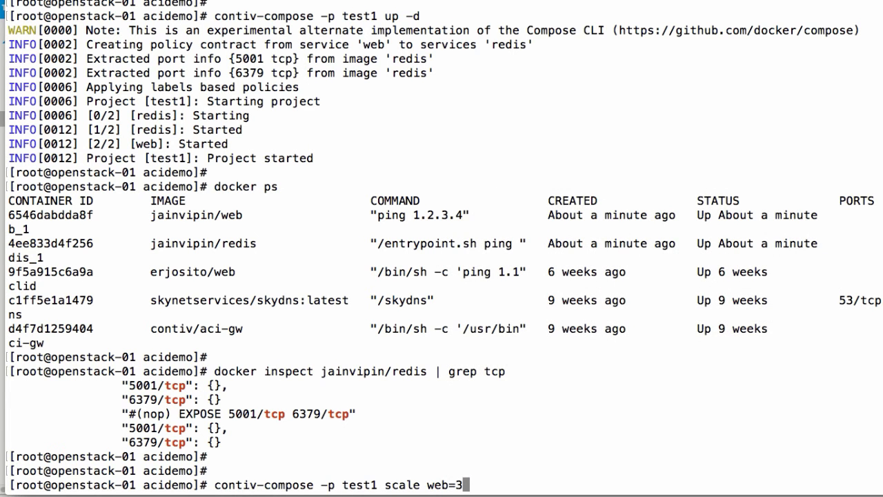
key(Return)
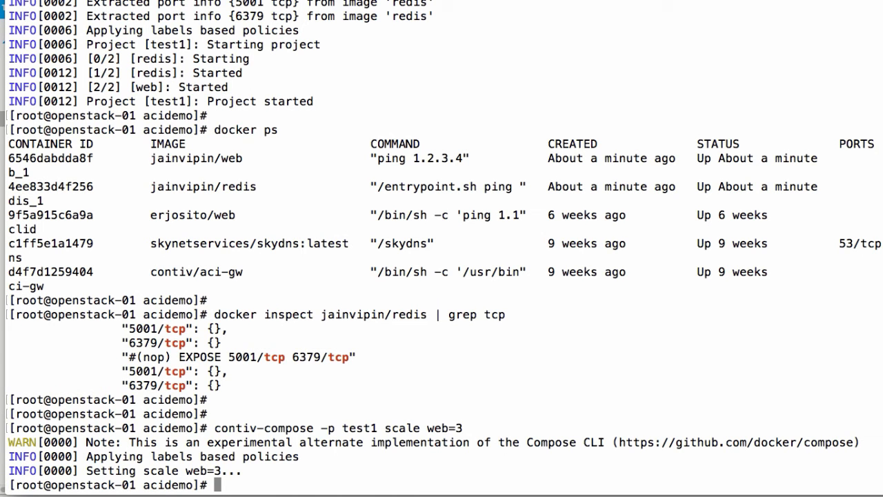
text(doce)
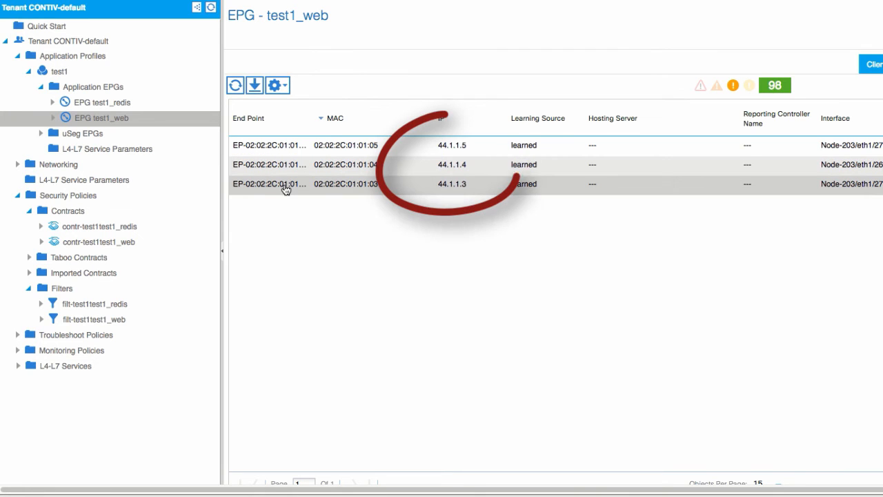
mouse_move(273, 191)
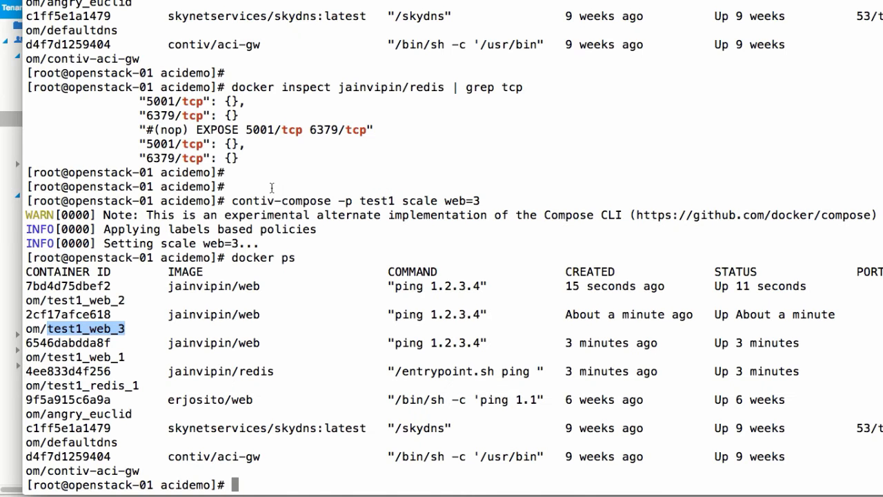
Check running containers with 'docker ps', then bring up project test2 with contiv-compose.
text(docker ps)
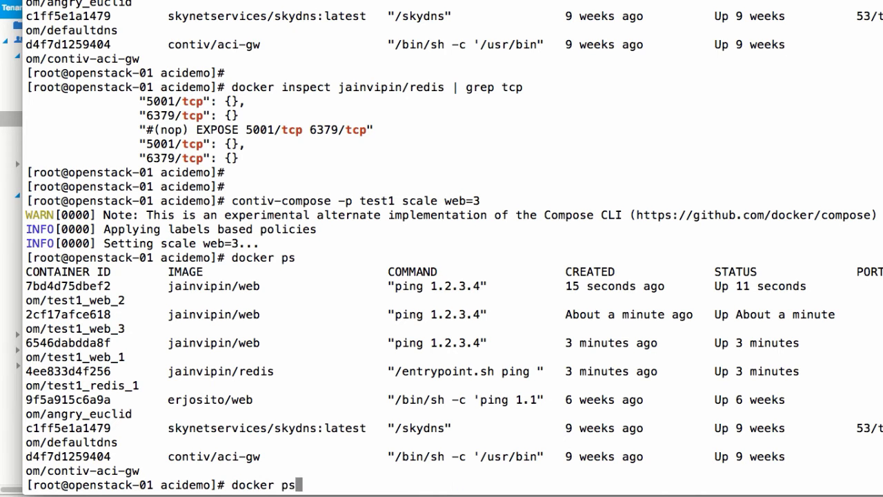
text(contiv-compose -p test1 up -d)
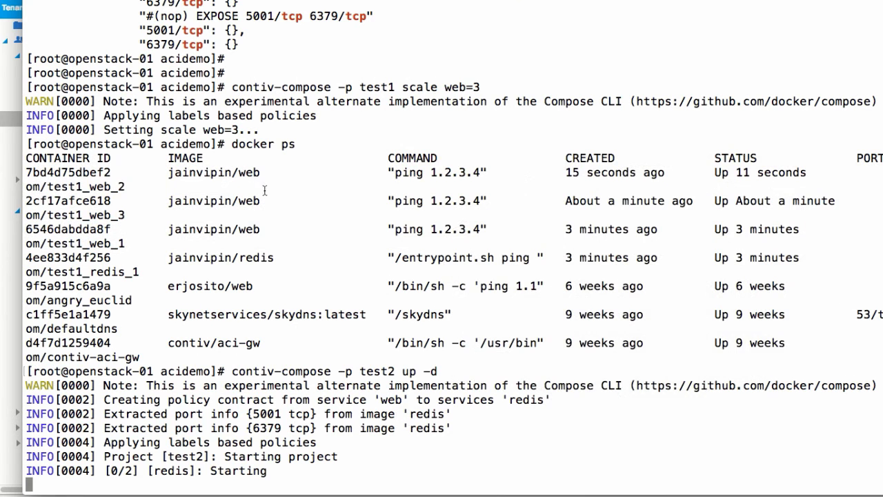
scroll(down, 3)
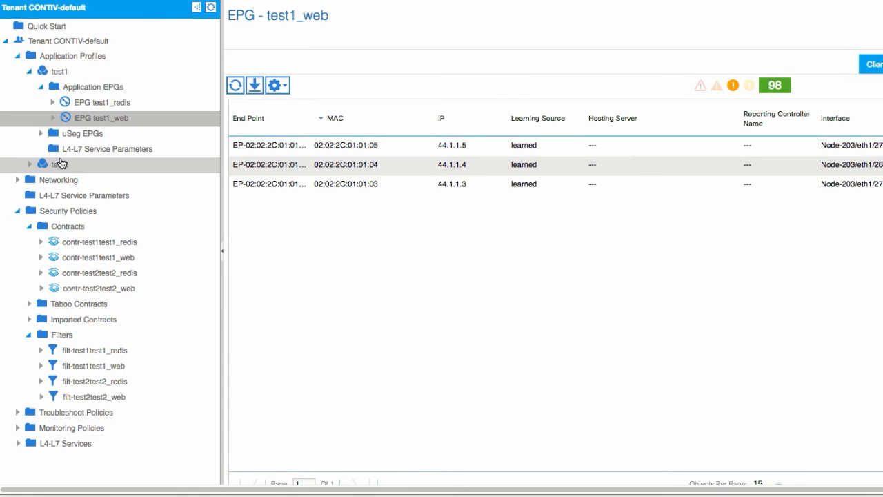
Navigate the tenant tree from test2 to test3's Application EPGs and select EPG test3_web.
click(62, 164)
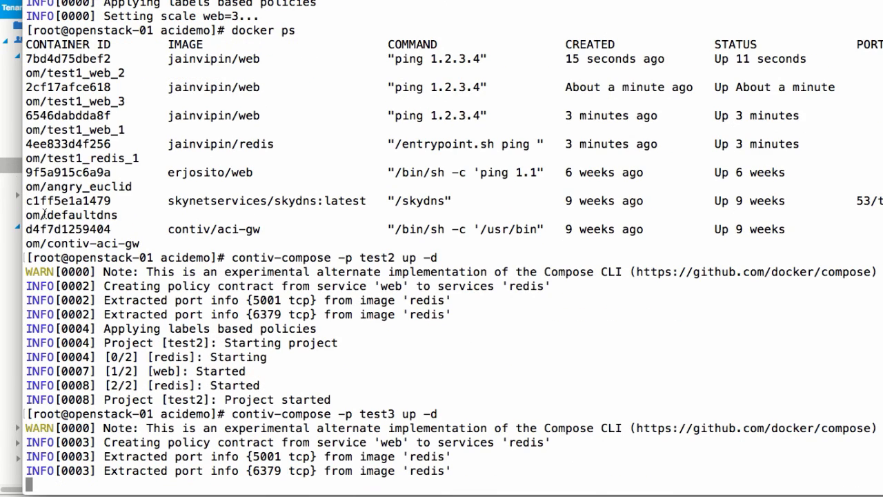
scroll(down, 3)
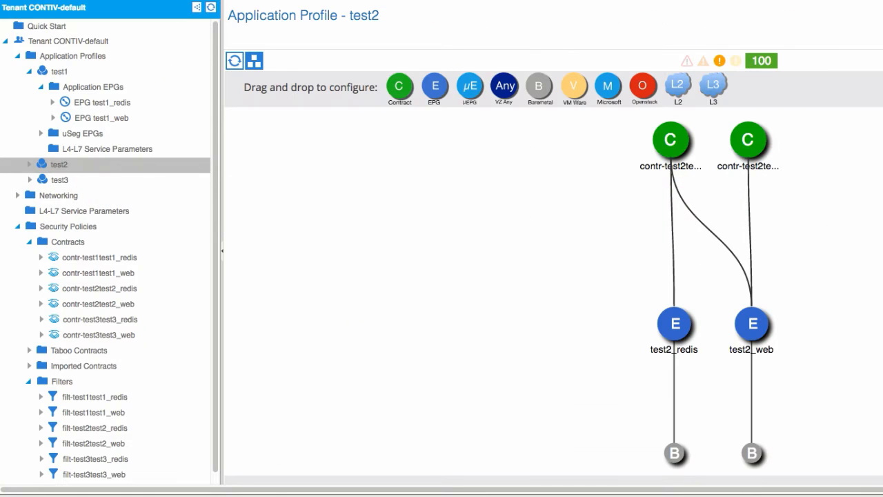
click(61, 179)
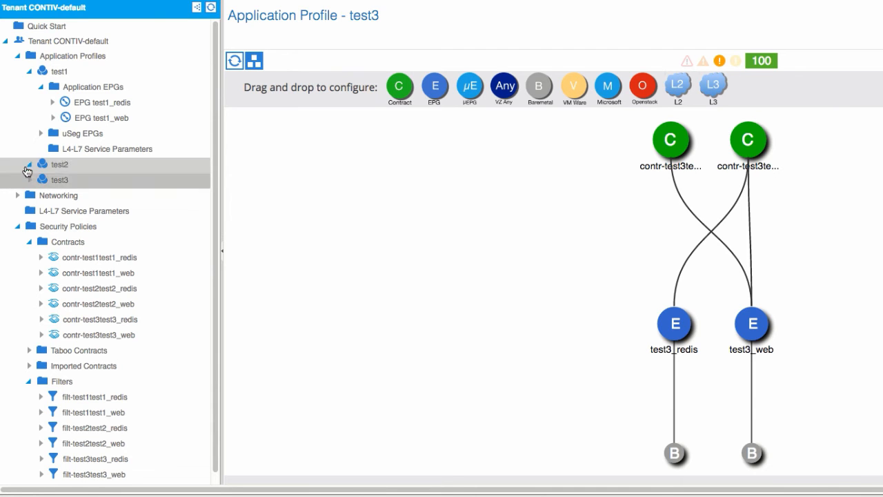
click(27, 179)
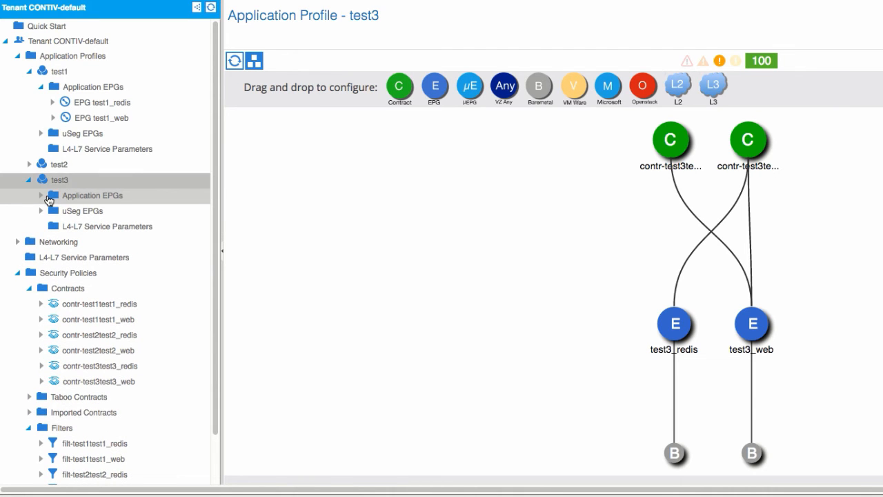
click(91, 196)
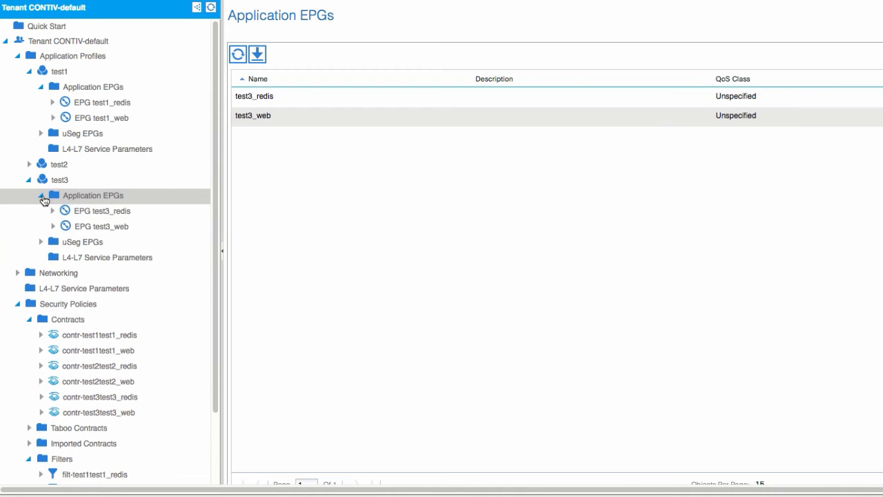
click(102, 226)
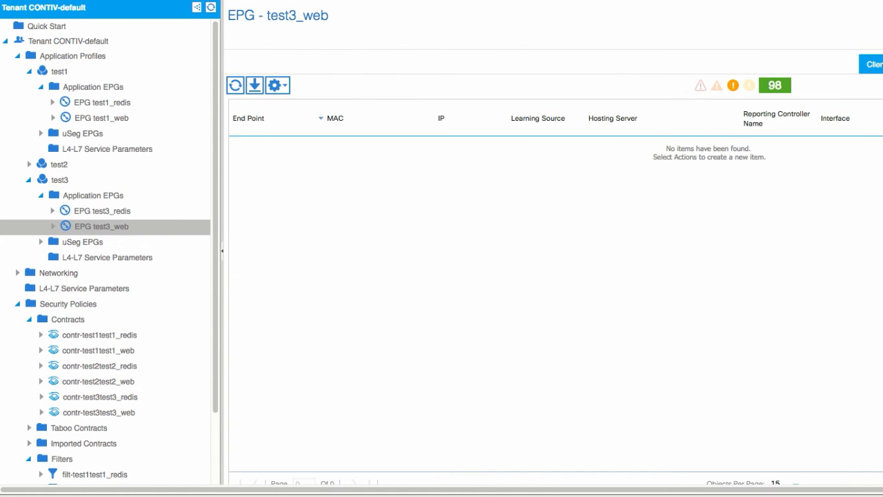
mouse_move(629, 233)
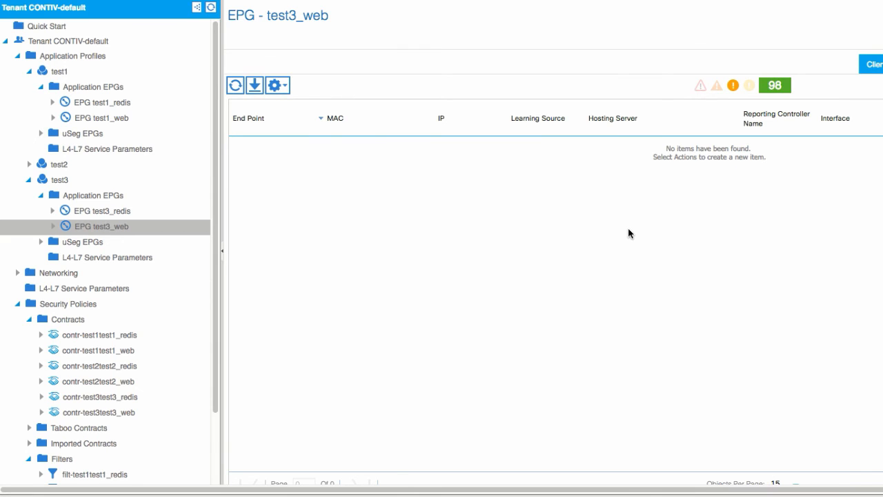
Refresh the test3_web endpoint table until its learned endpoint 44.1.1.9 appears.
click(234, 86)
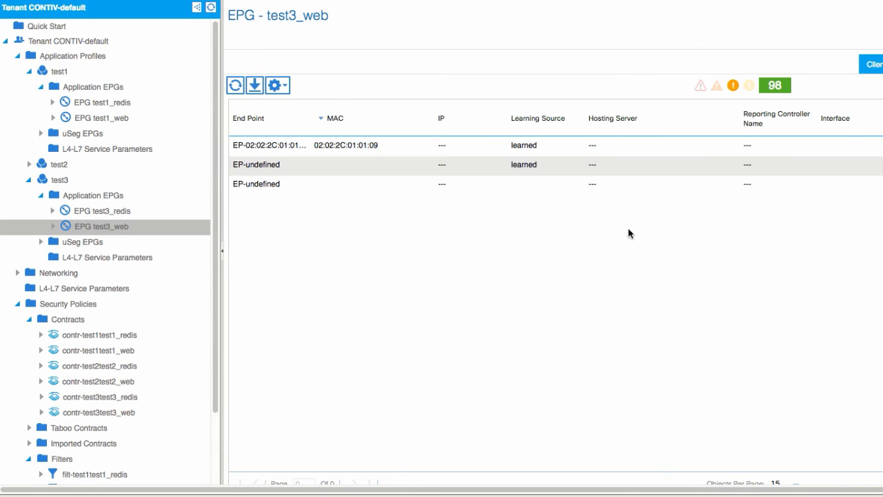
click(234, 85)
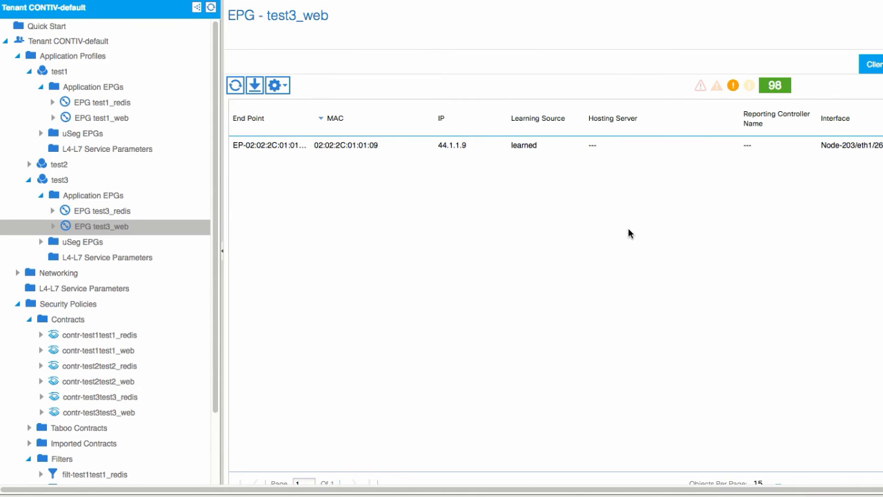
mouse_move(452, 145)
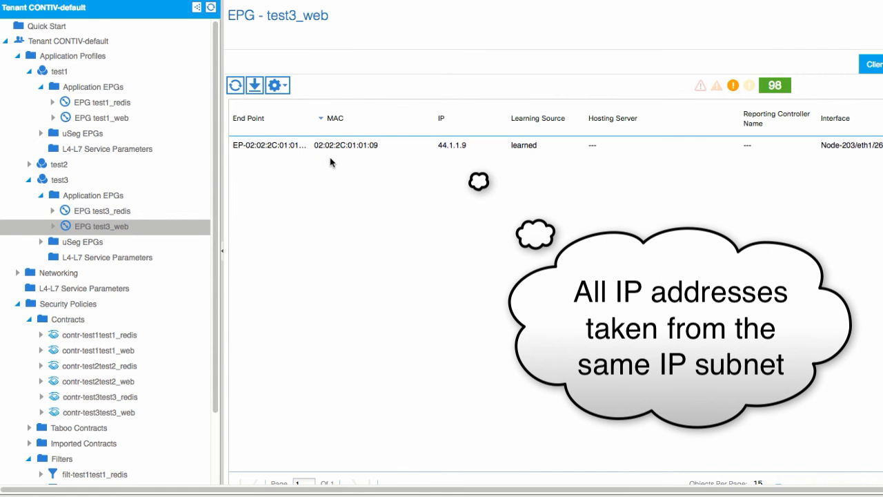
mouse_move(353, 159)
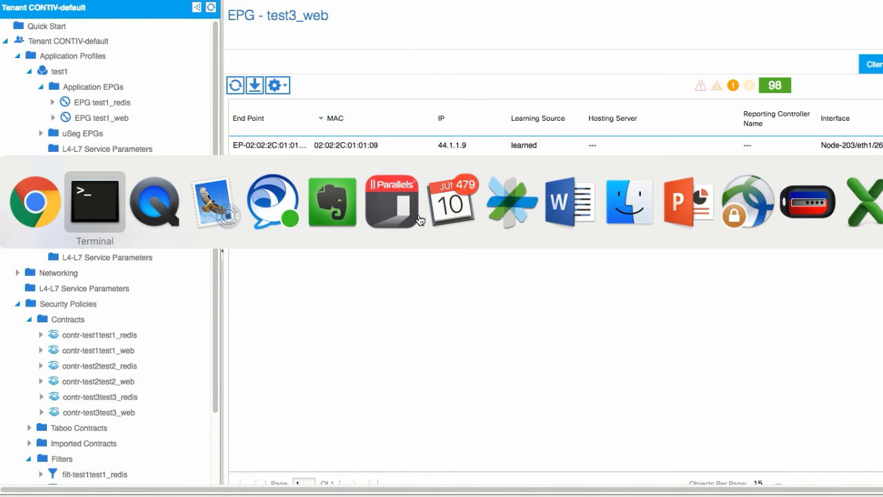
Run 'docker ps' and attempt docker exec into the web container using a mistyped name.
click(94, 202)
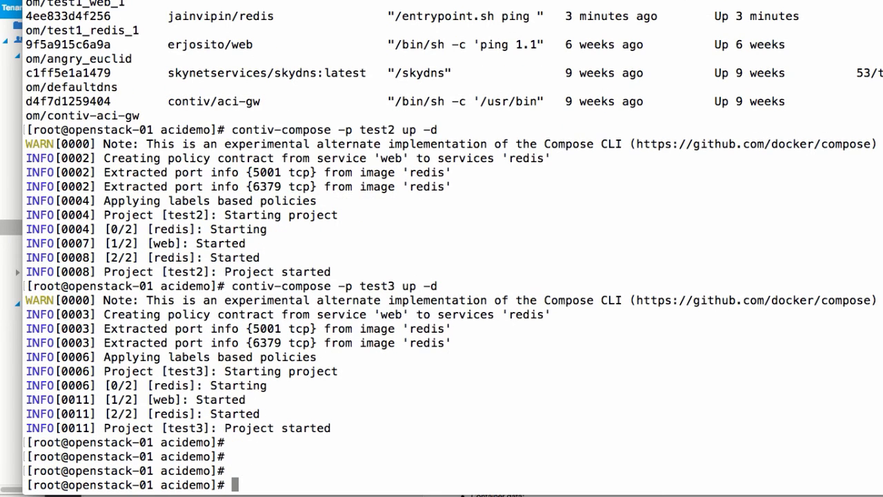
text(docker ps)
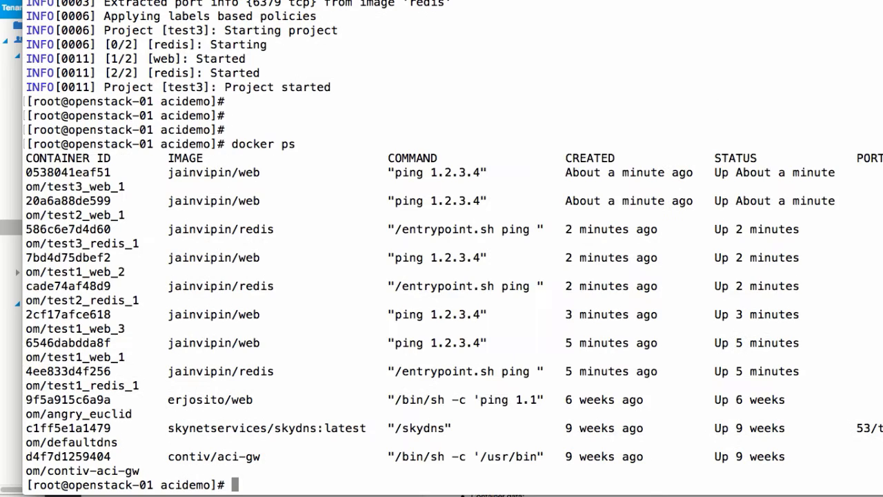
text(docker exec -it openstack-02.muc.cisco.com/centos-test_web_1 /bin/bash)
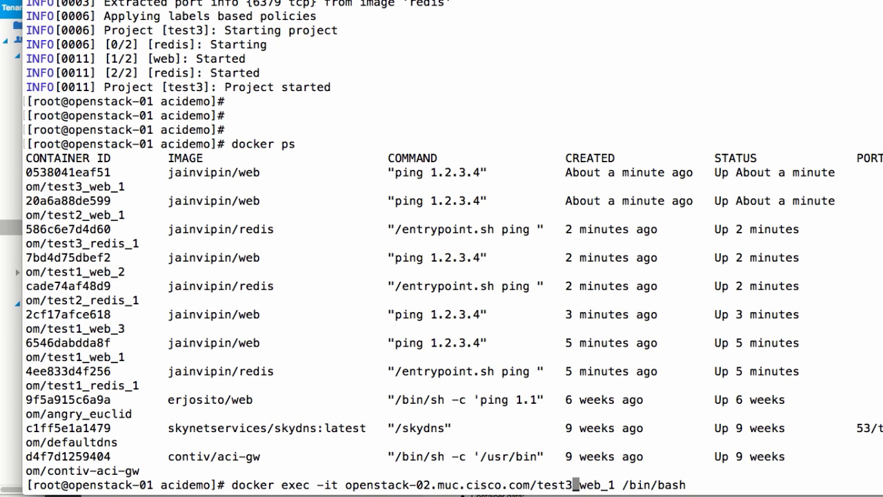
key(Return)
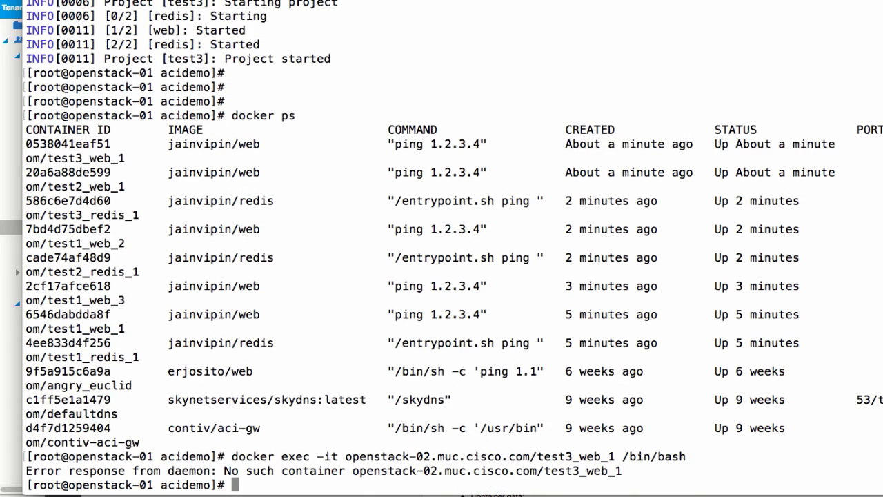
Exec into test3_web_1 with /bin/bash and run 'ip a' showing eth0 at 44.1.1.9.
text(docker exec -it openstack-02.muc.cisco.com/test3_web_1 /bin/bash)
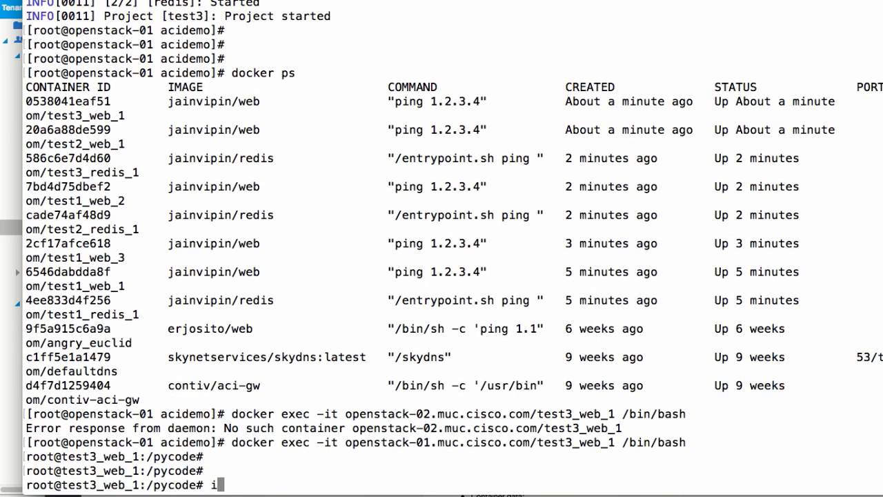
key(Return)
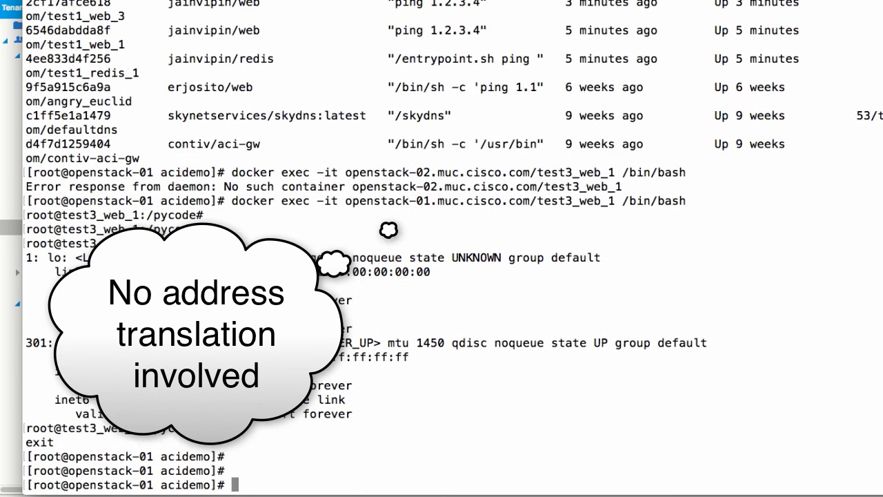
text(de)
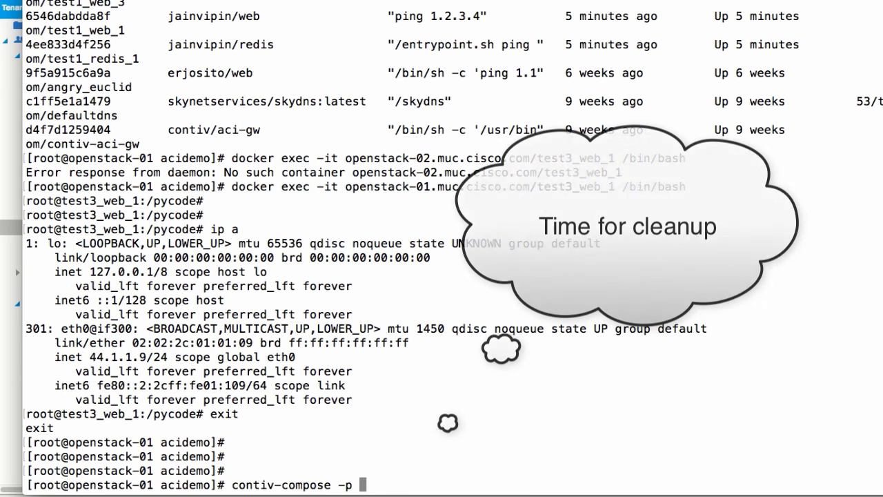
Run contiv-compose -p test3 rm -f, then test2, removing their web and redis containers.
text(test3 rm -f)
text(contiv-compose -p test2 rm -f)
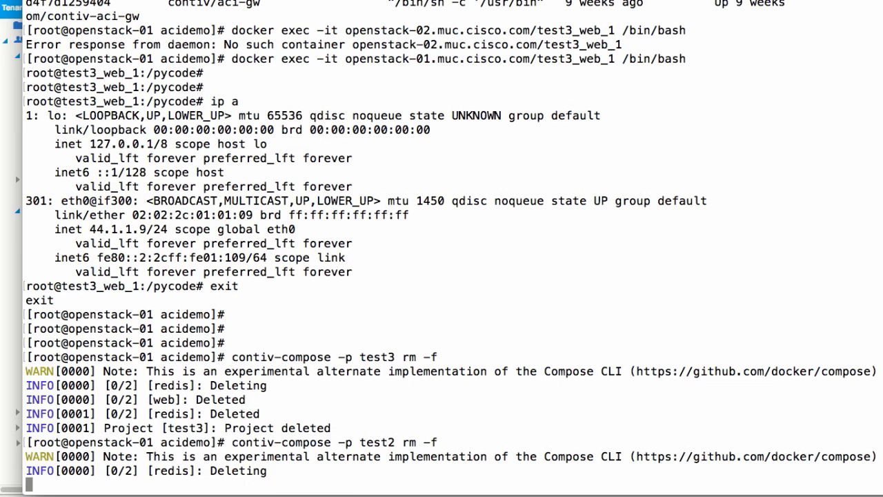
scroll(down, 3)
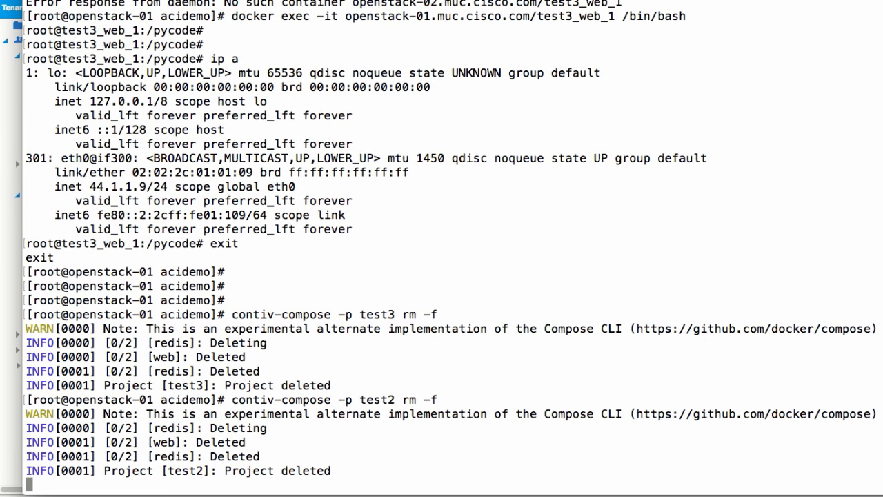